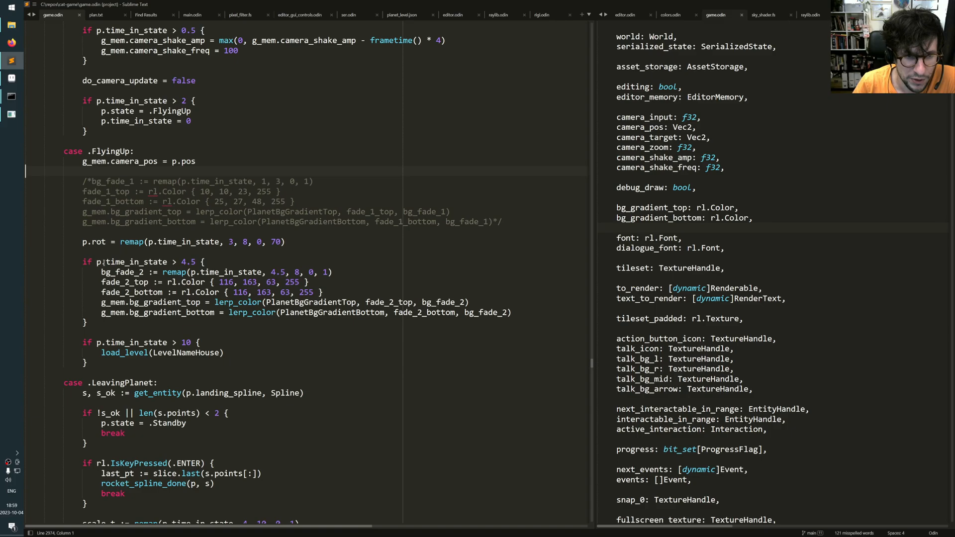
- Highlight time_in_state, the bg_fade_2 remap and lerp_color uses, then select LevelNameHouse in load_level
double_click(134, 261)
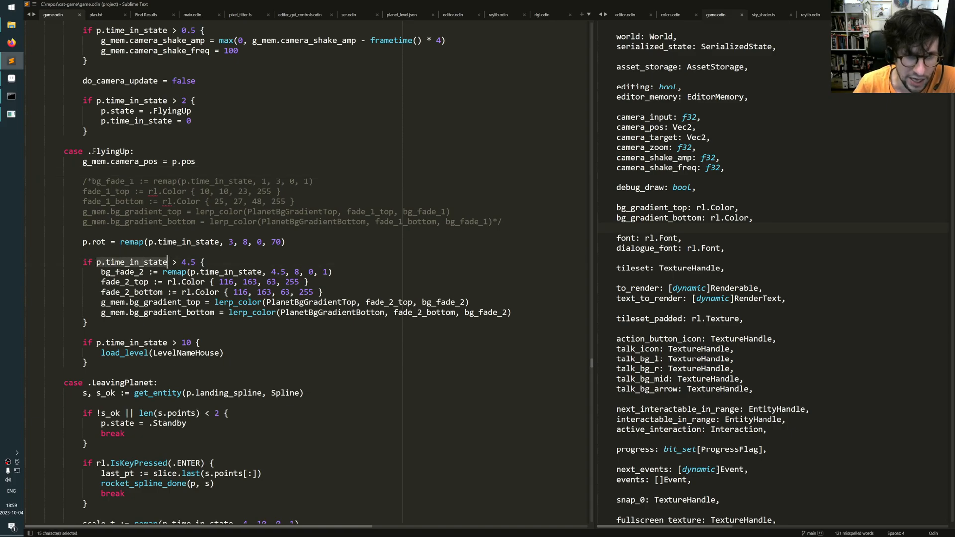
double_click(112, 150)
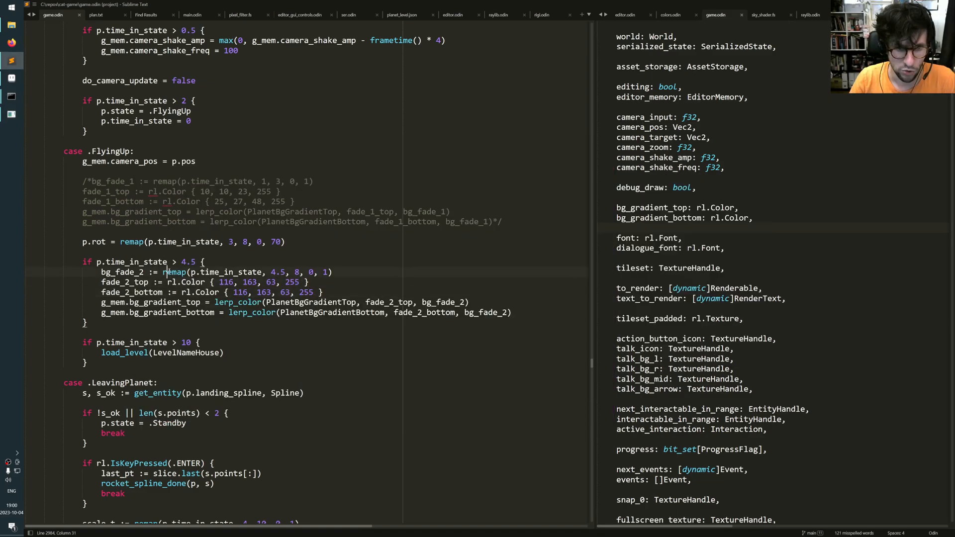
double_click(174, 271)
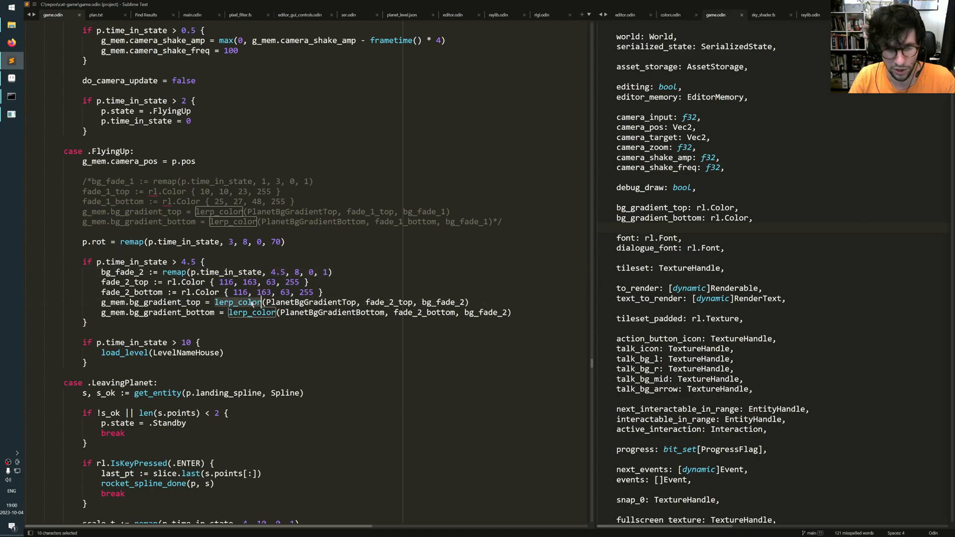
left_click(247, 313)
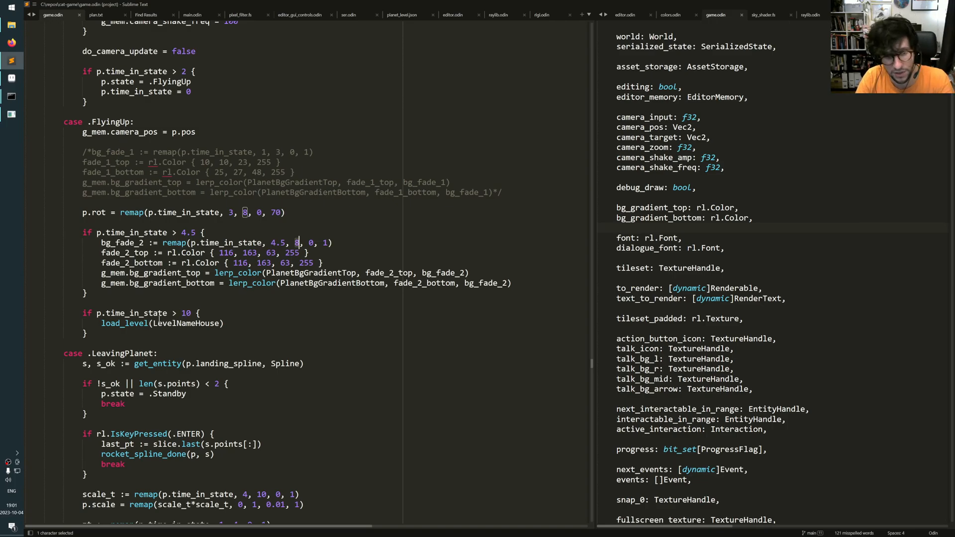
double_click(185, 323)
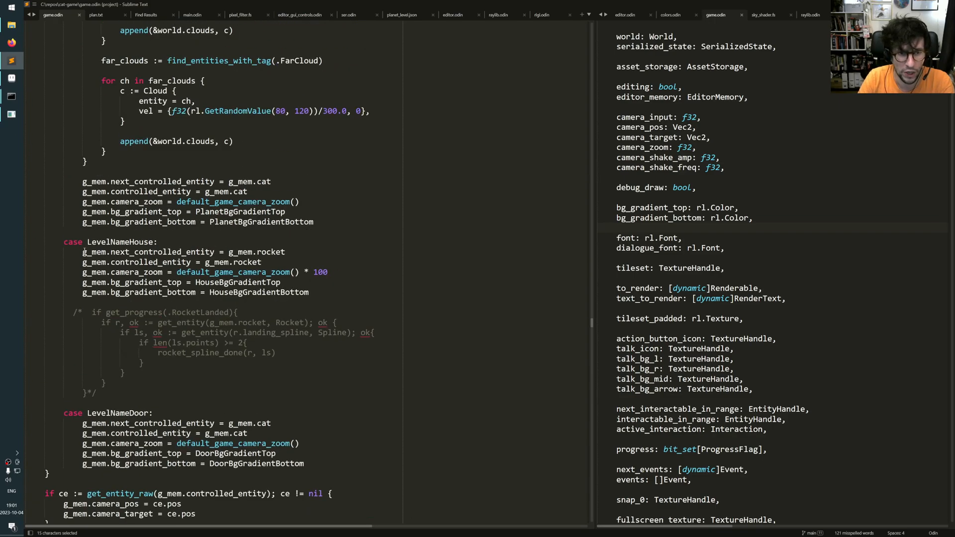
double_click(120, 242)
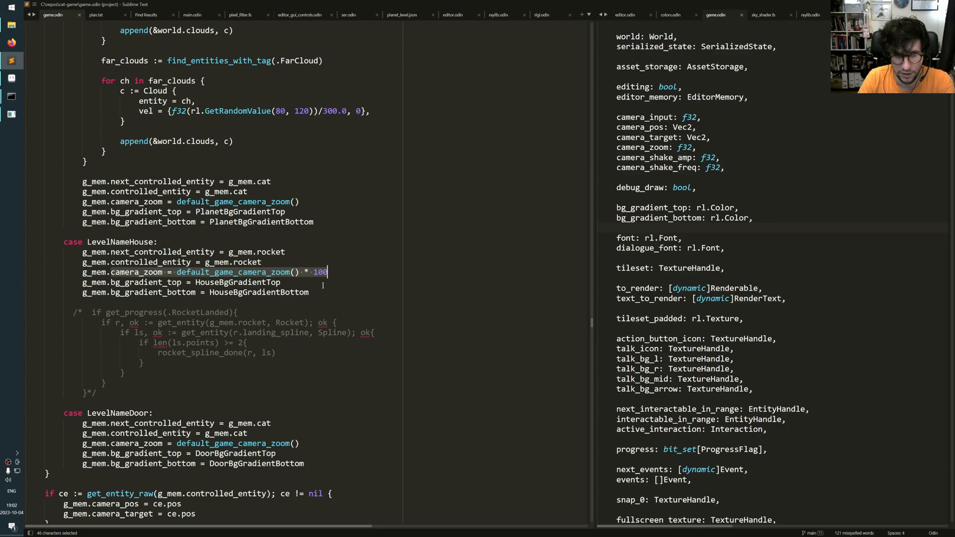
mouse_move(301, 256)
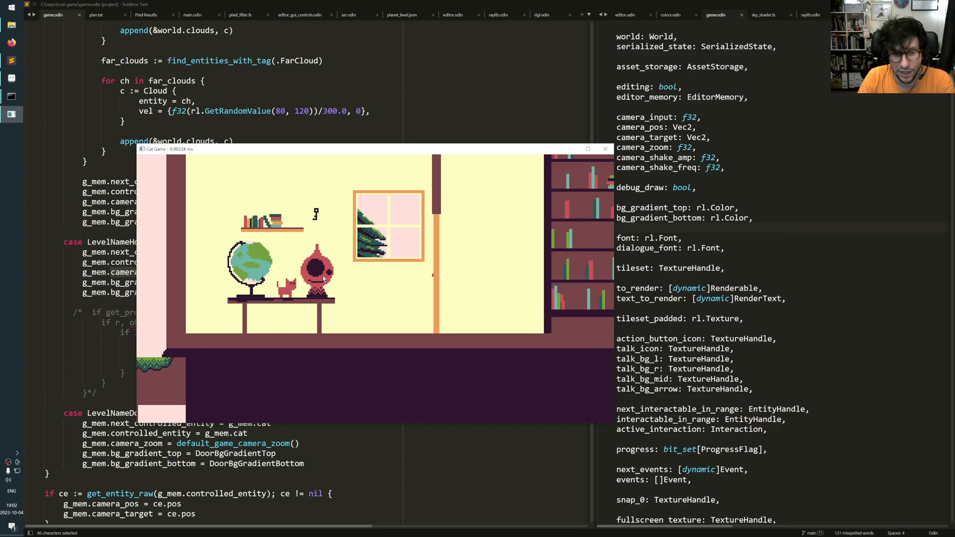
mouse_move(283, 266)
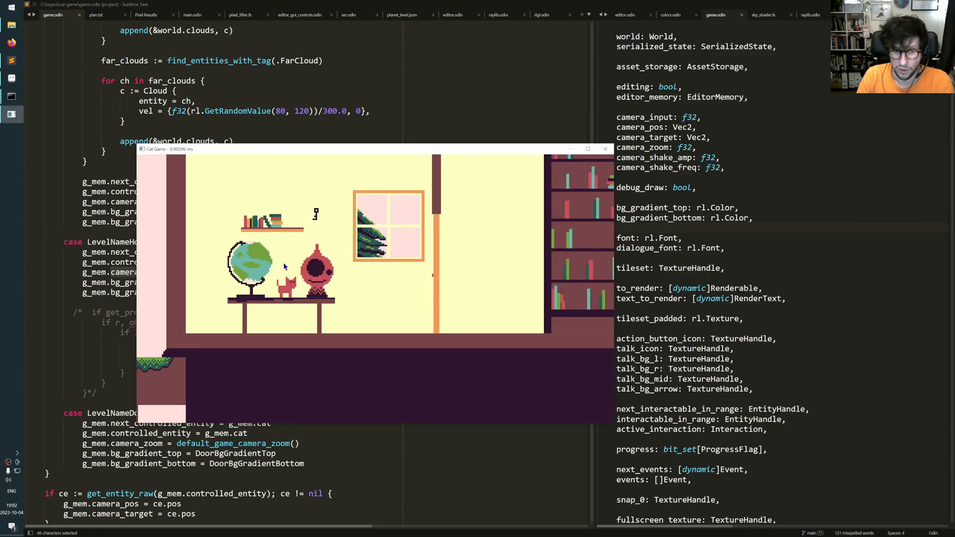
mouse_move(368, 275)
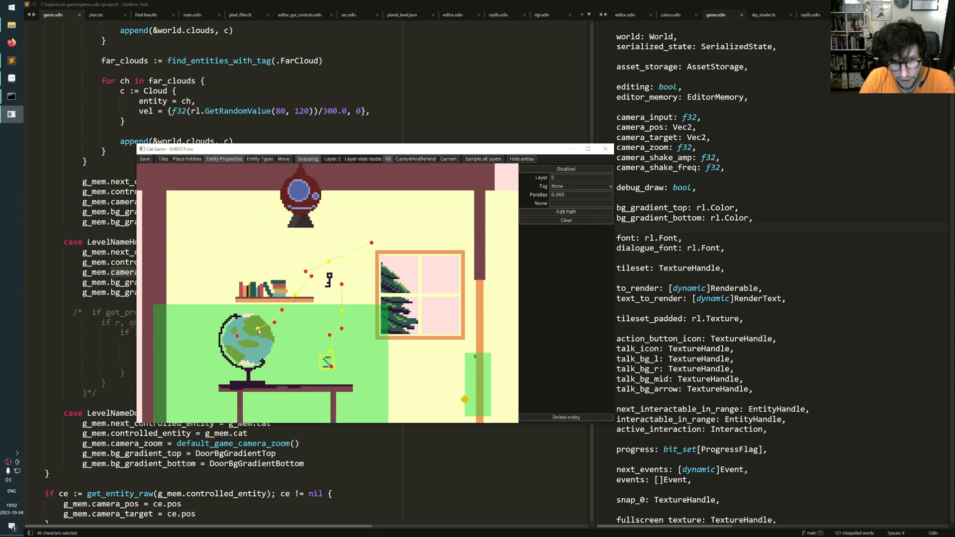
mouse_move(311, 218)
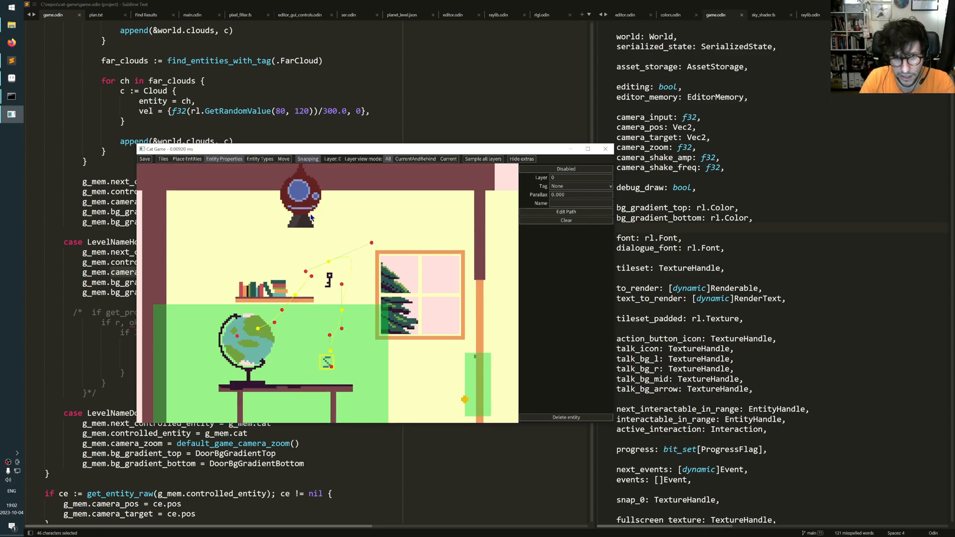
mouse_move(339, 317)
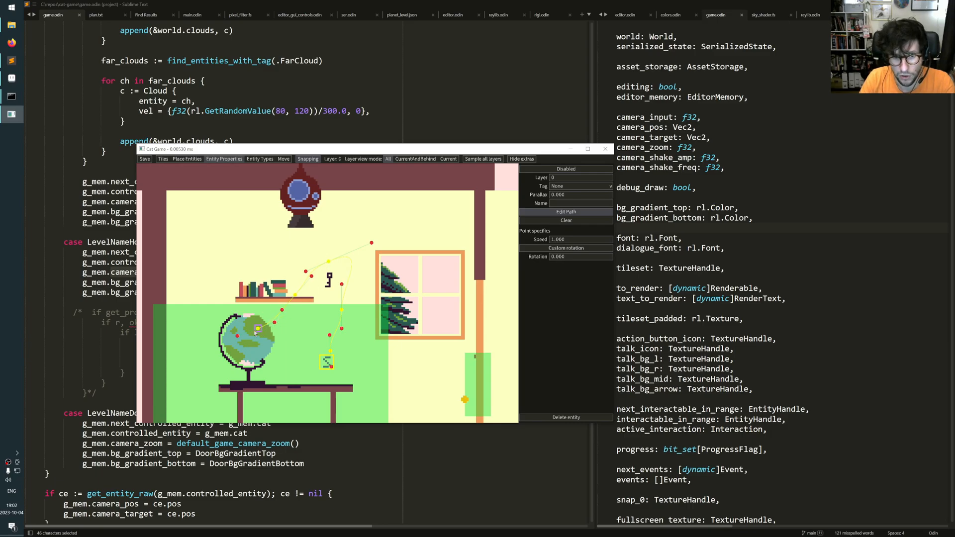
mouse_move(322, 295)
type("10.000")
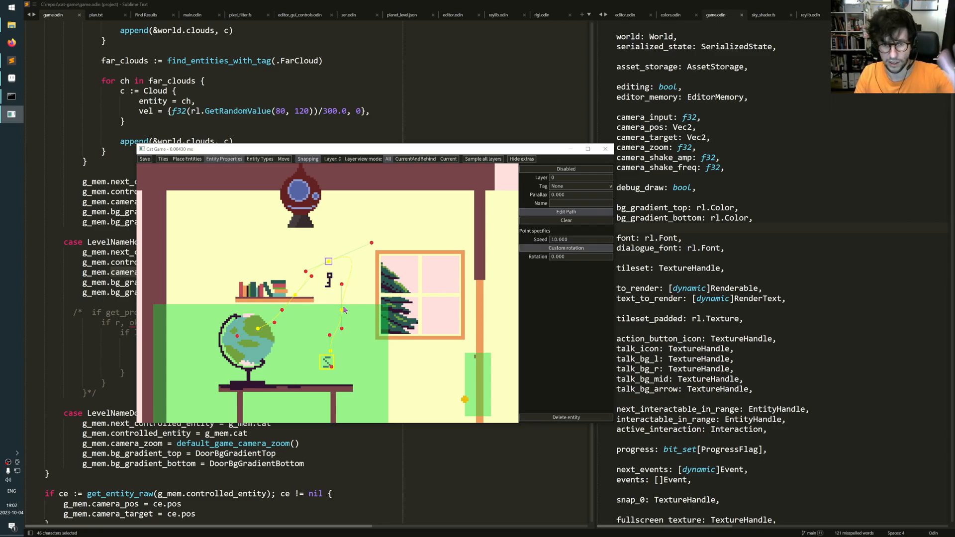
mouse_move(361, 277)
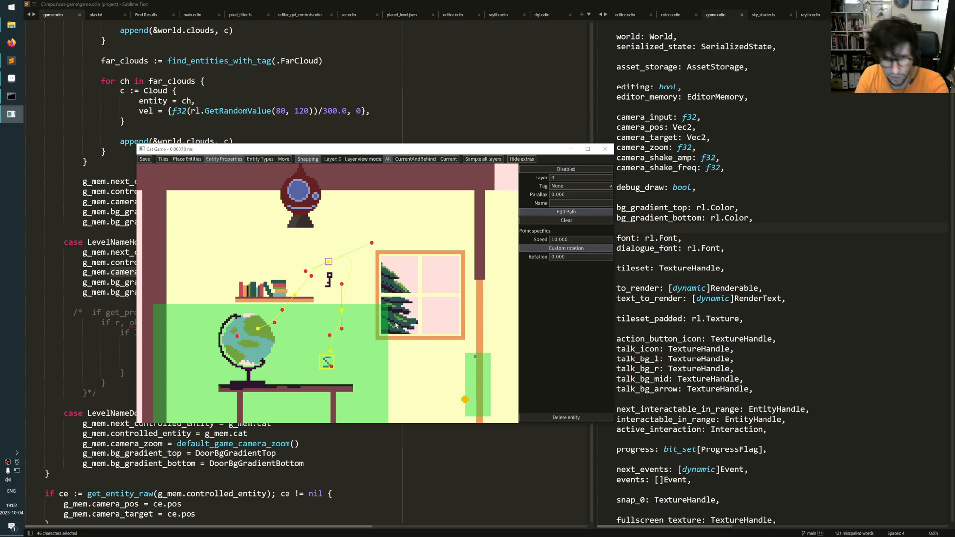
mouse_move(364, 284)
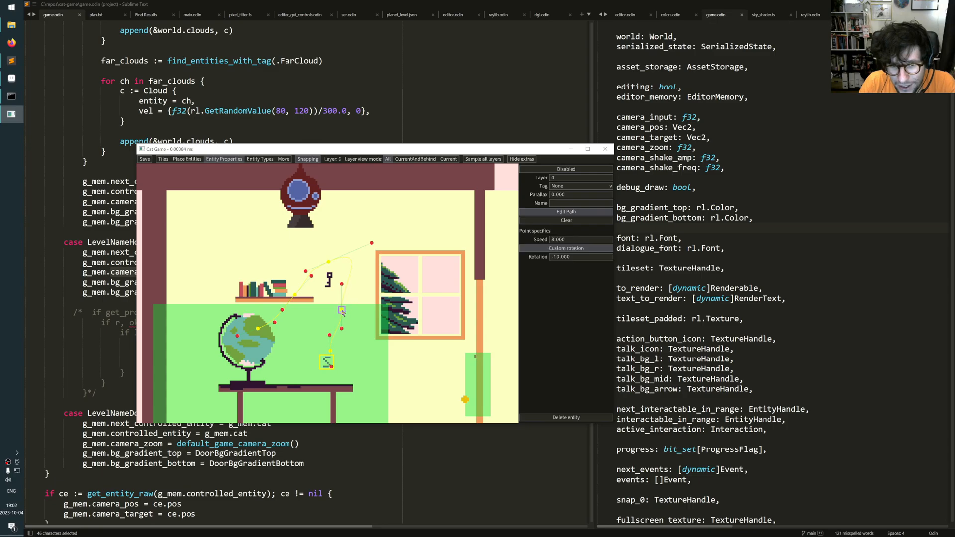
mouse_move(354, 391)
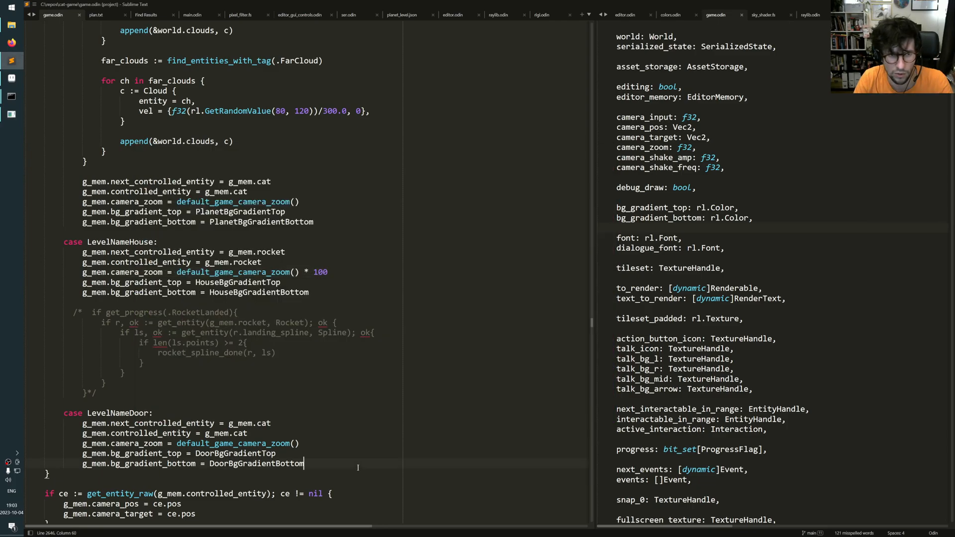
- Find the .LeavingPlanet case and highlight time_in_state in its scale and zoom remaps
type("active_inter")
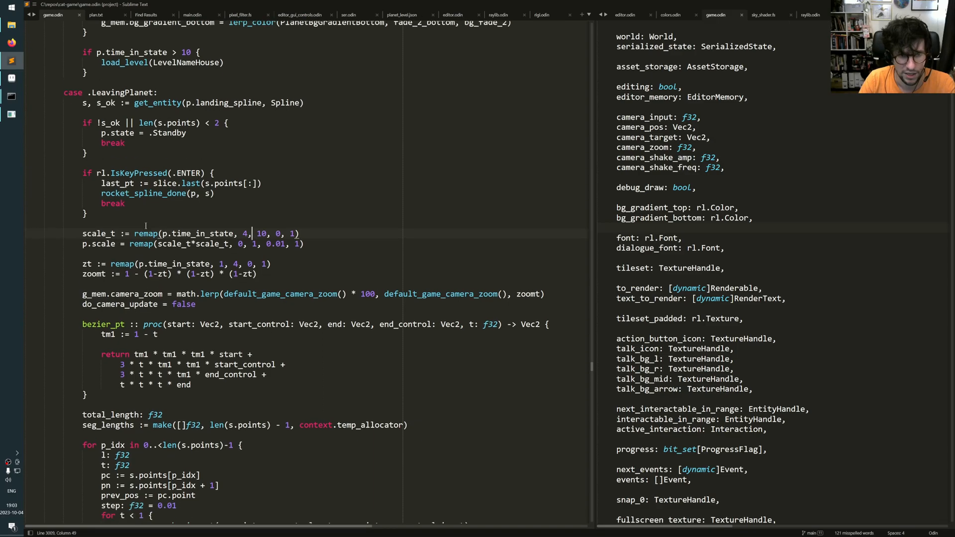
scroll("down", 3)
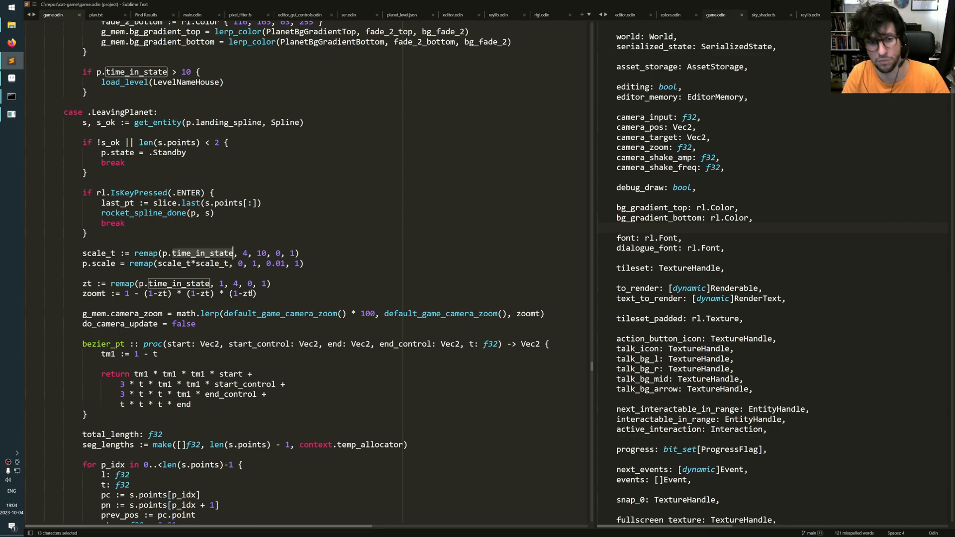
double_click(100, 252)
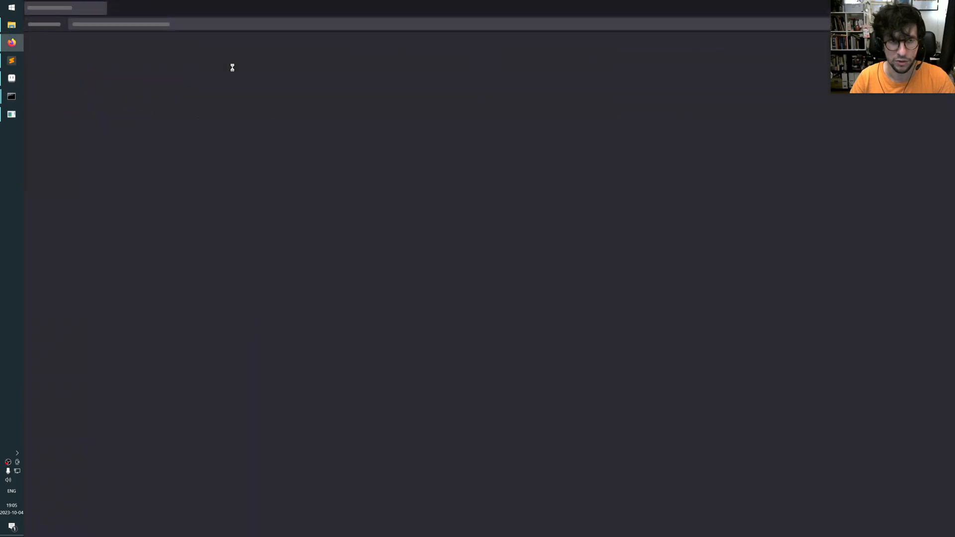
- Search '1d funky' and open the Easing Viewer suggestion
type("1d funky transformations")
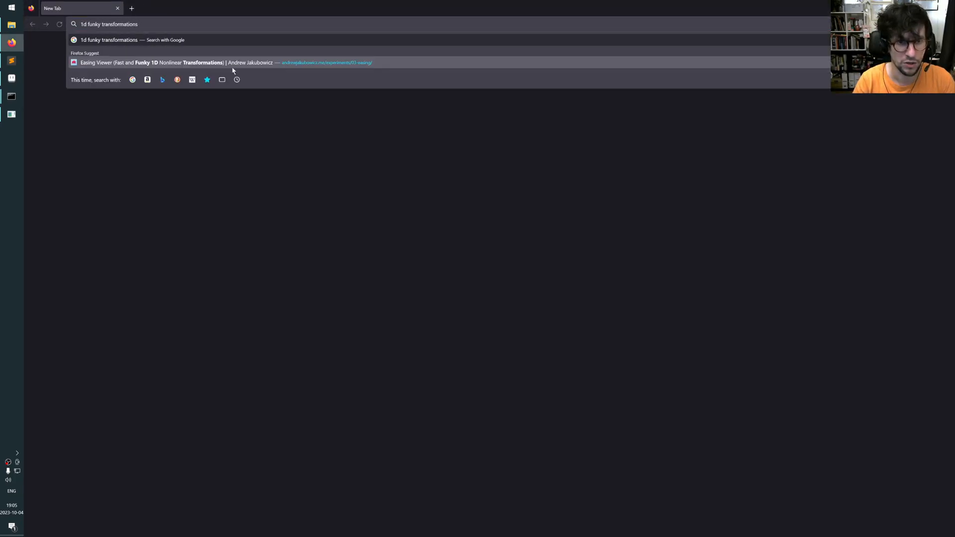
key("Backspace")
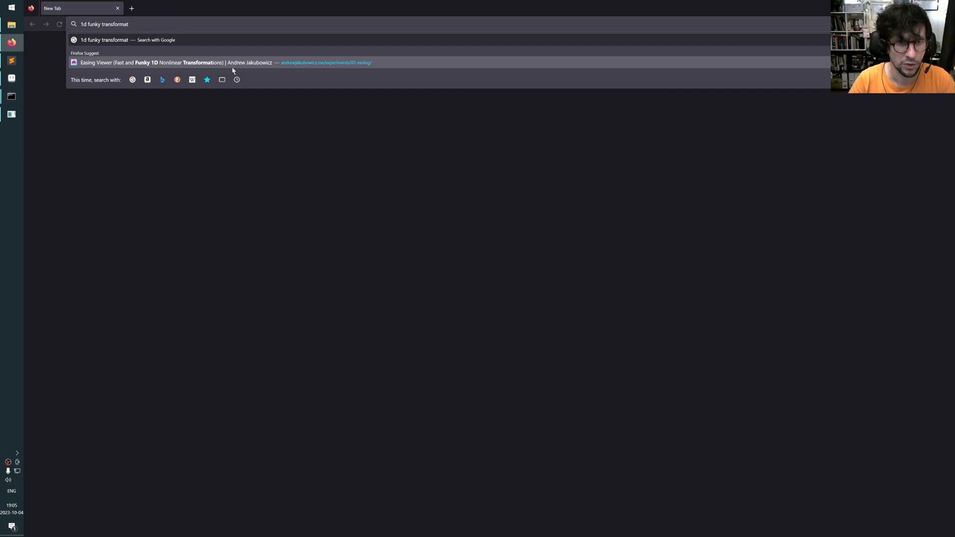
left_click(182, 62)
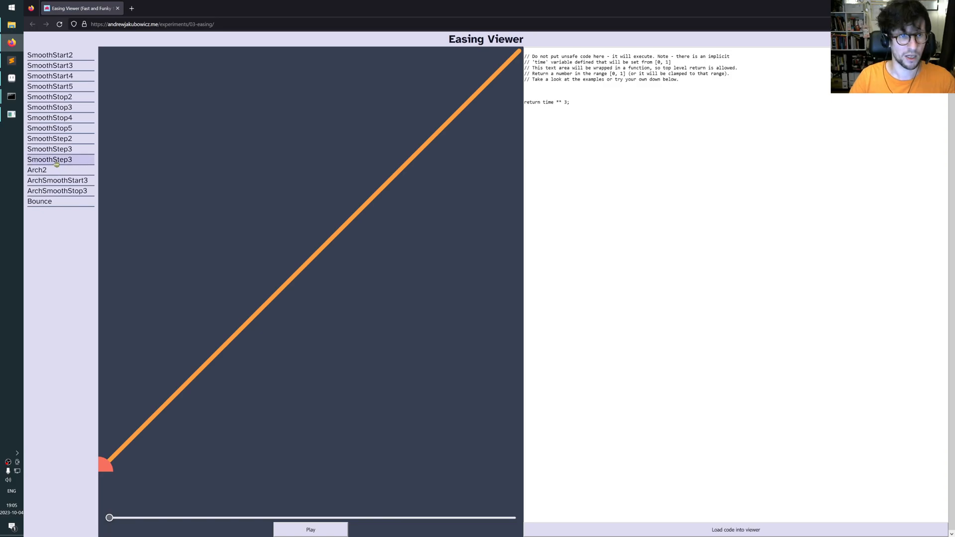
- Preview the SmoothStep, SmoothStop3, Bounce and ArchSmoothStart3 curves
left_click(50, 149)
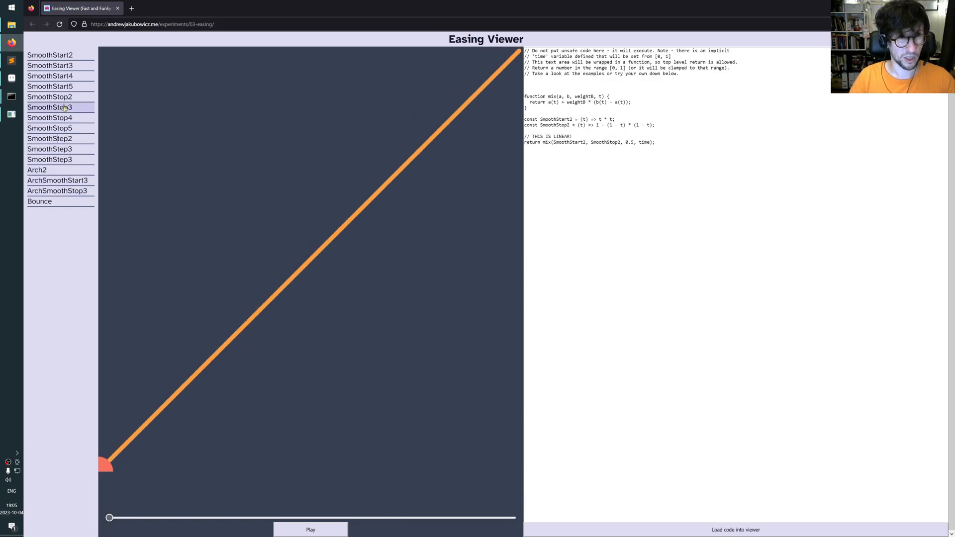
left_click(11, 61)
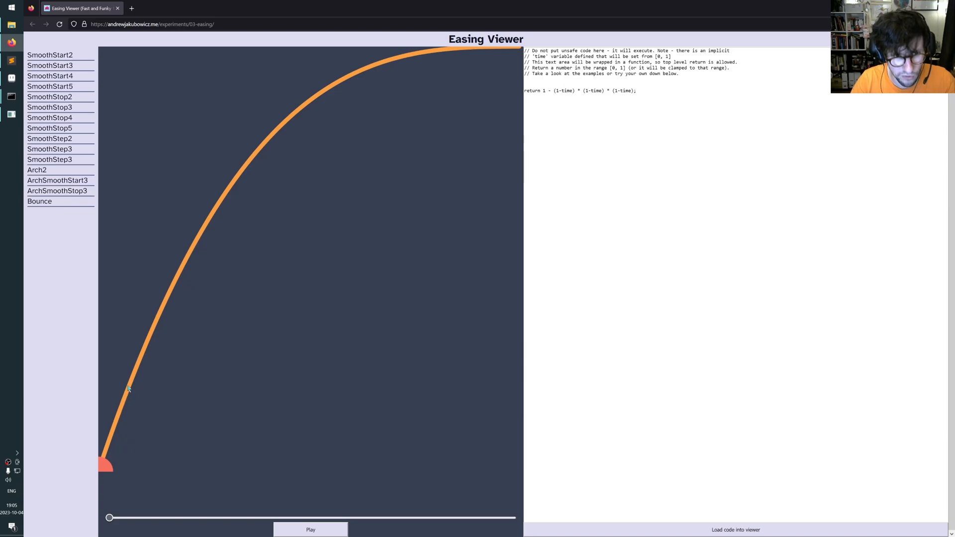
mouse_move(201, 271)
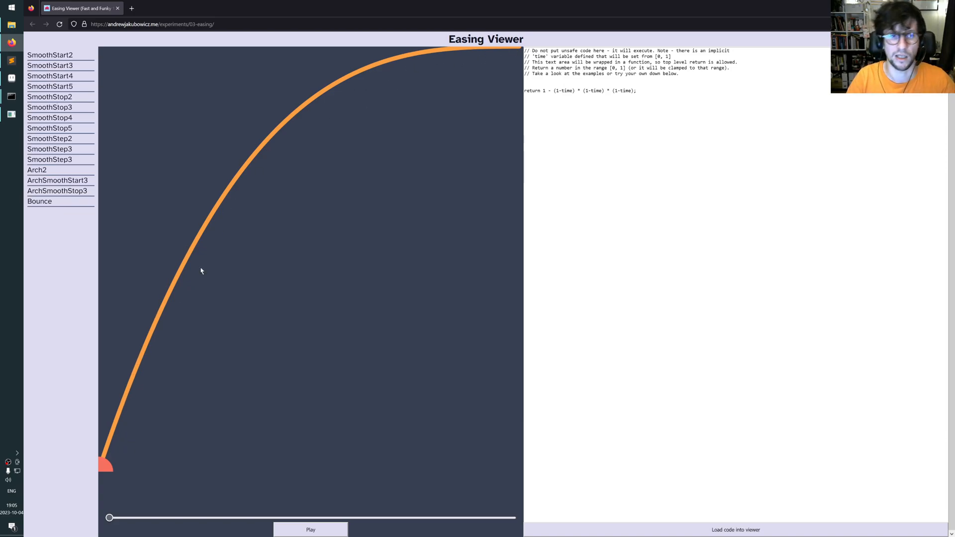
mouse_move(231, 217)
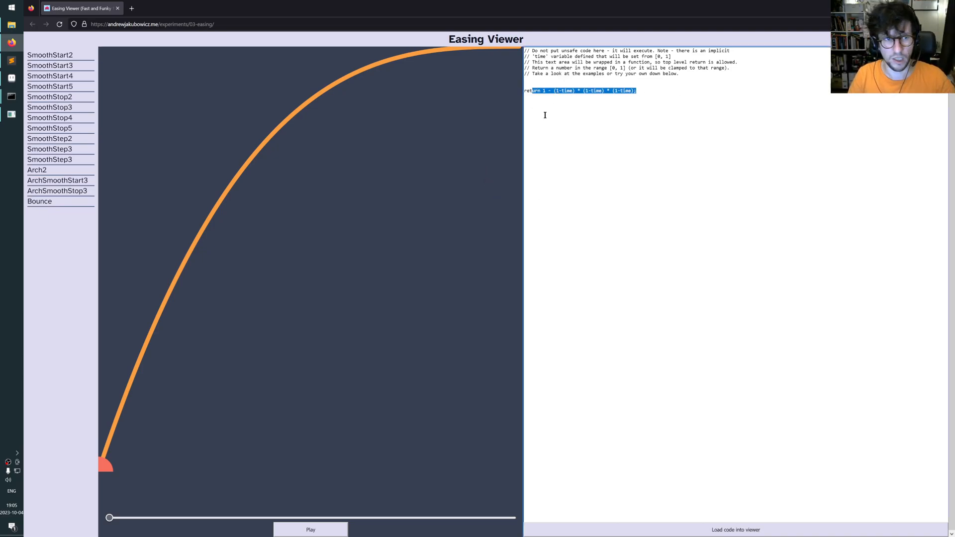
mouse_move(40, 201)
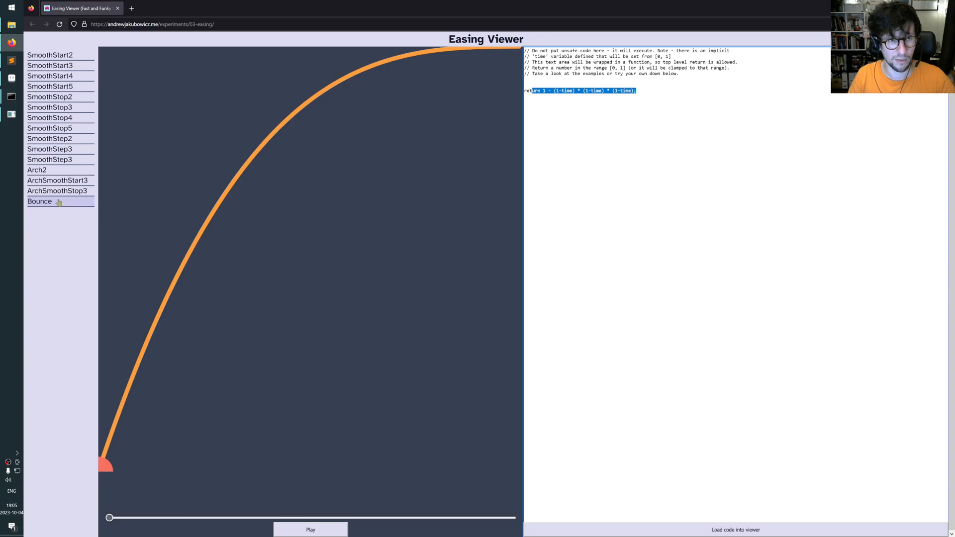
left_click(37, 170)
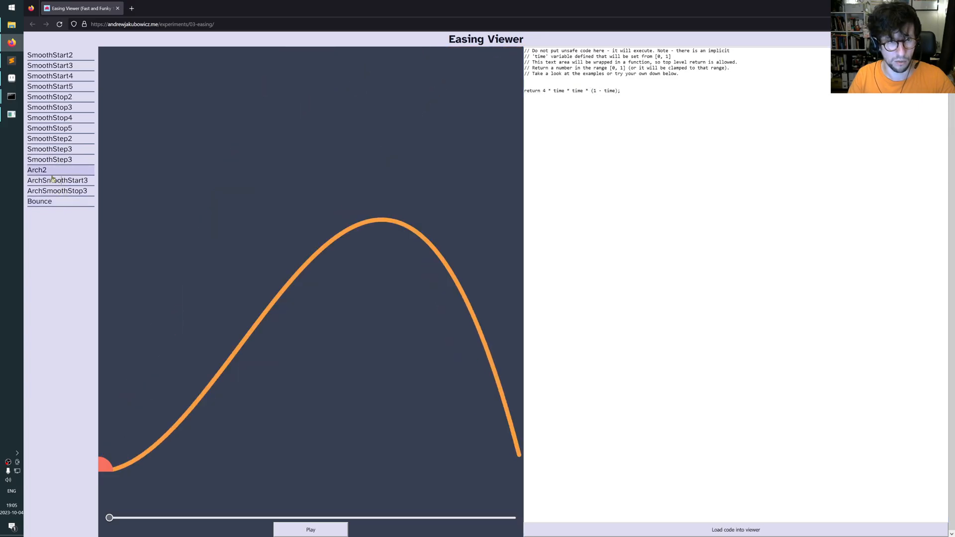
left_click(50, 159)
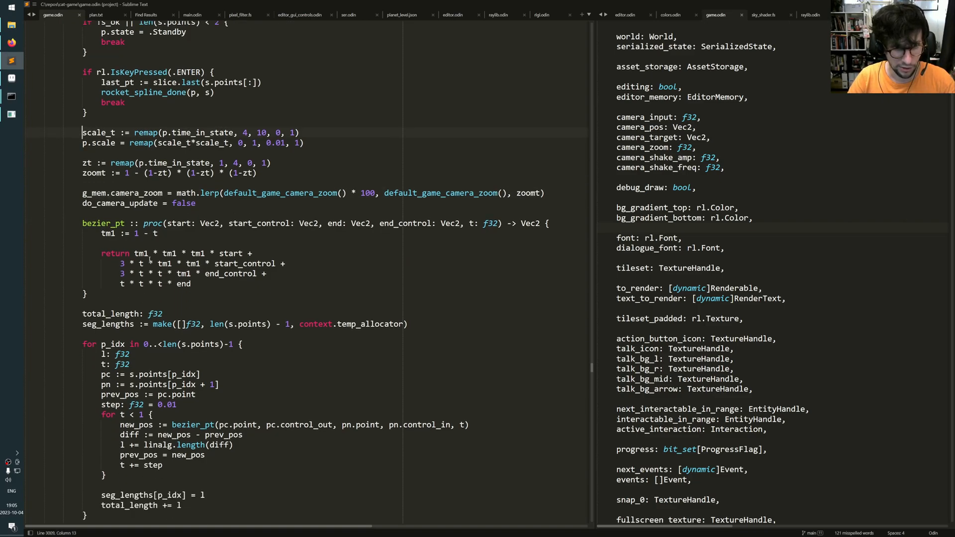
- Scroll through the spline-following loop and bring the code back in front of the game
scroll("down", 3)
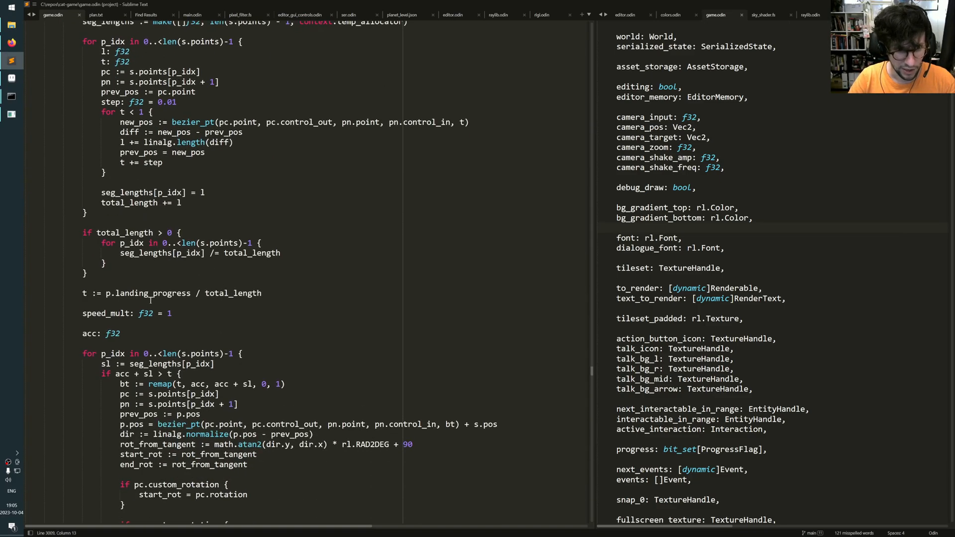
scroll("down", 3)
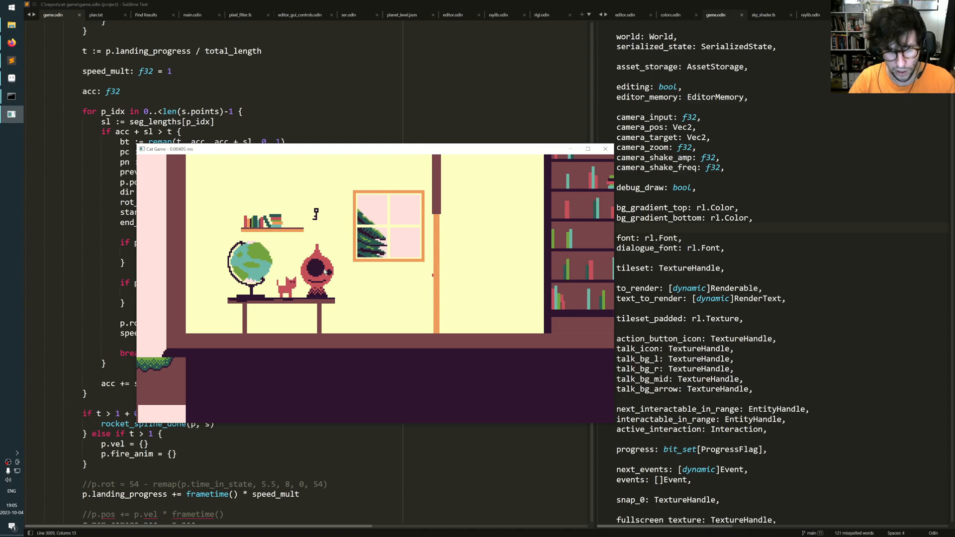
left_click(605, 149)
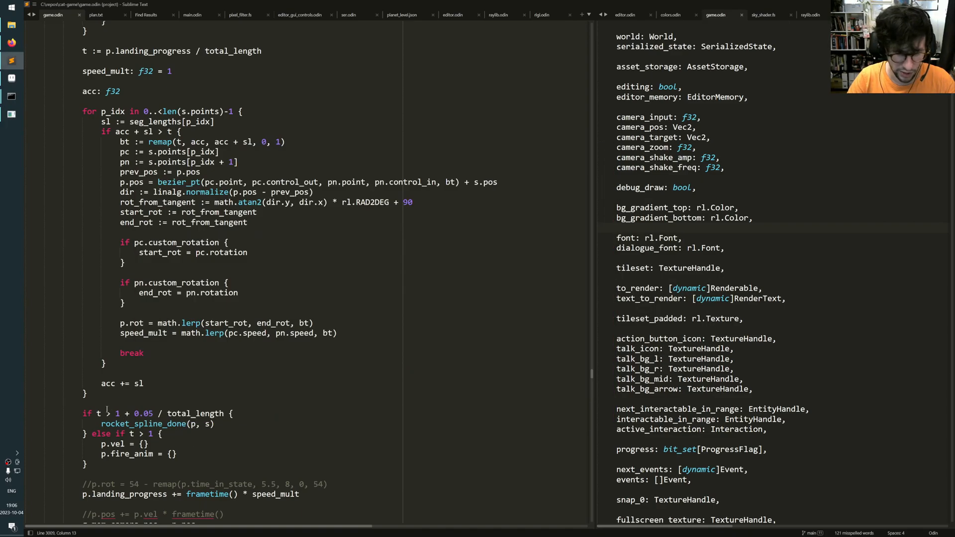